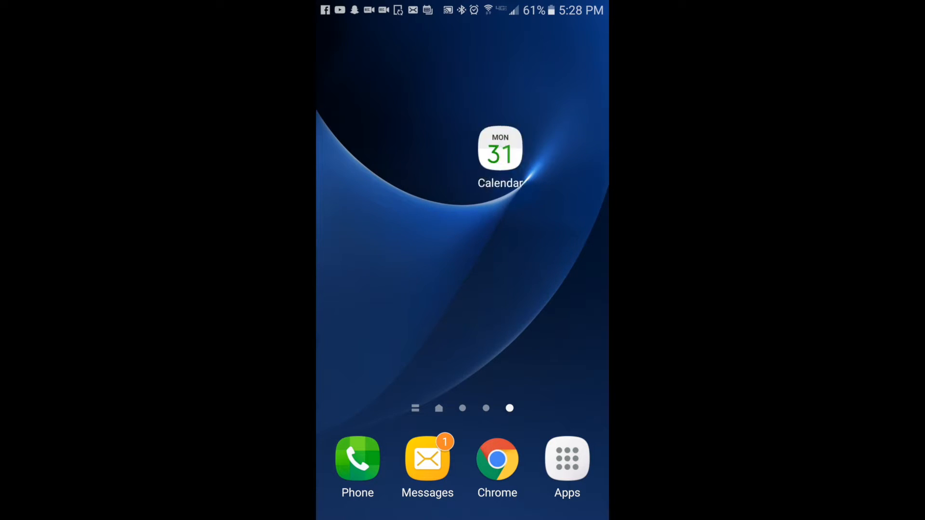
Step: Launch the Calendar app to the October 2016 month view
left_click(499, 149)
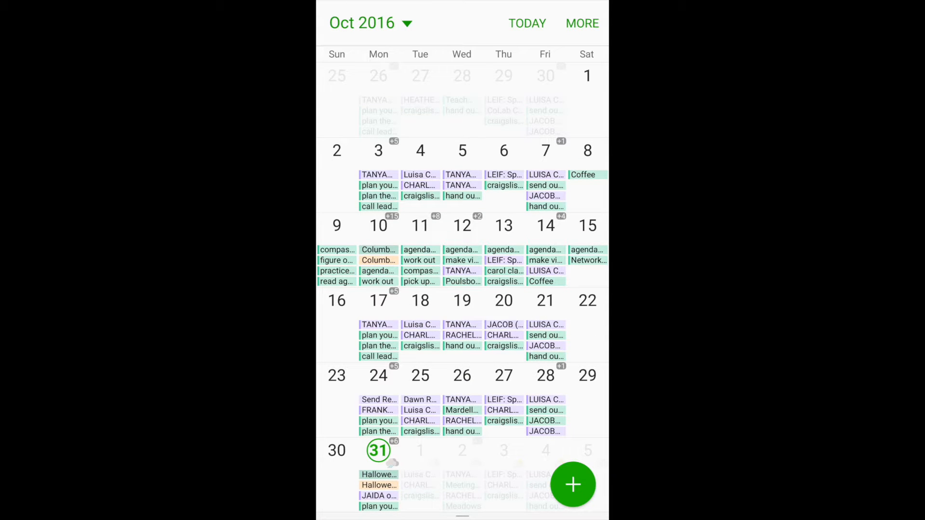
left_click(377, 451)
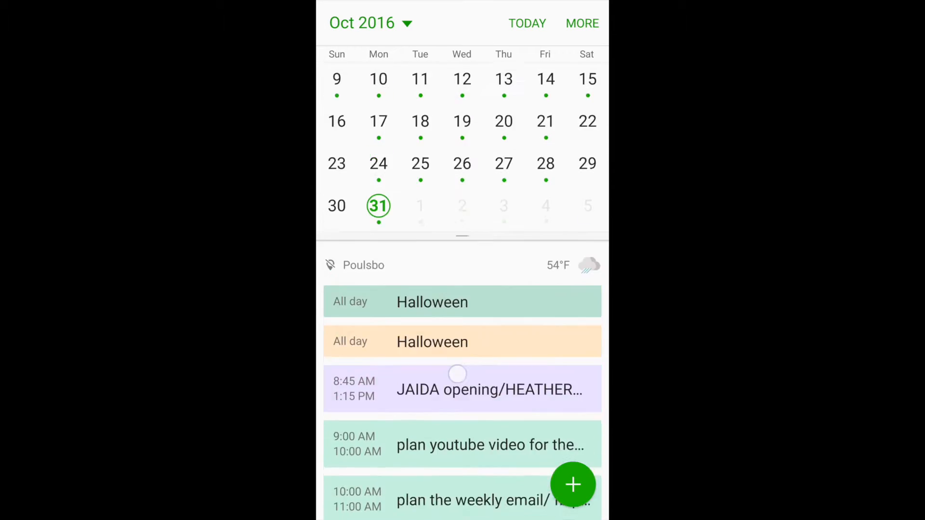
scroll("down", 3)
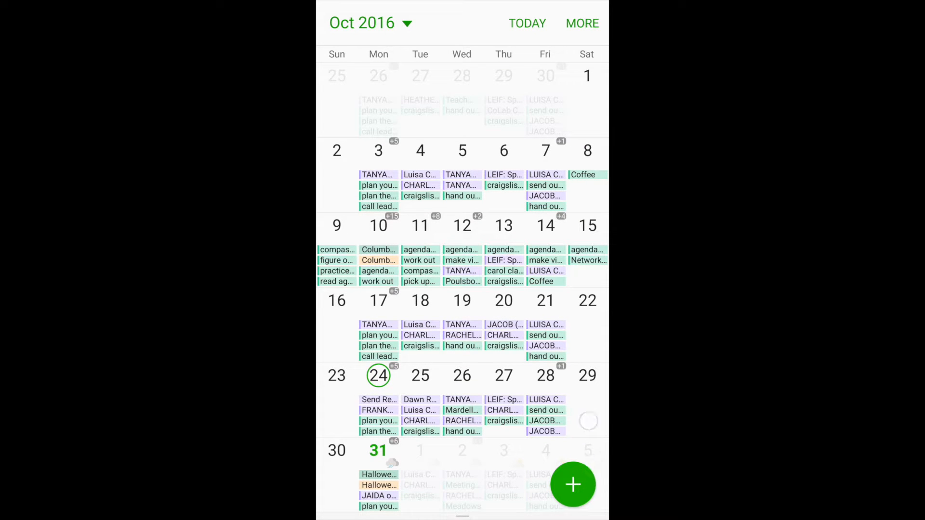
Step: Create a new event and title it 'Video'
left_click(572, 484)
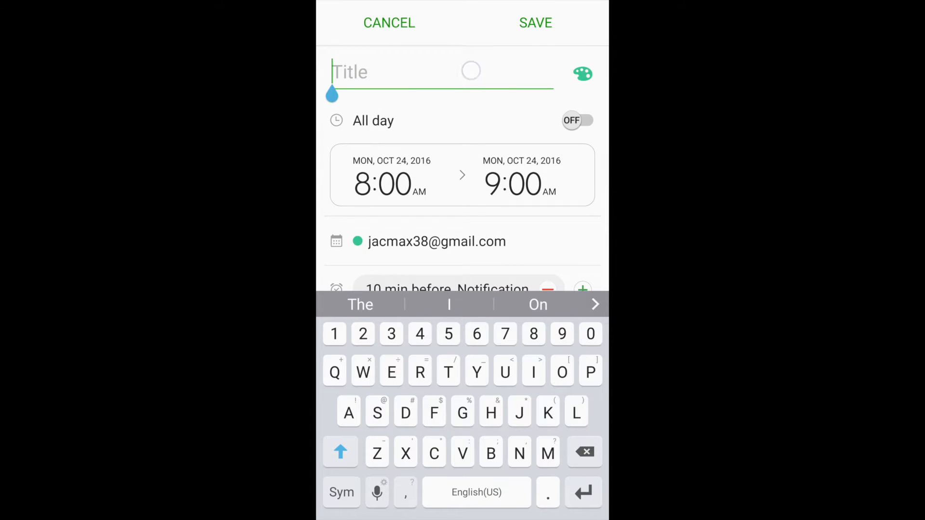
type("Video")
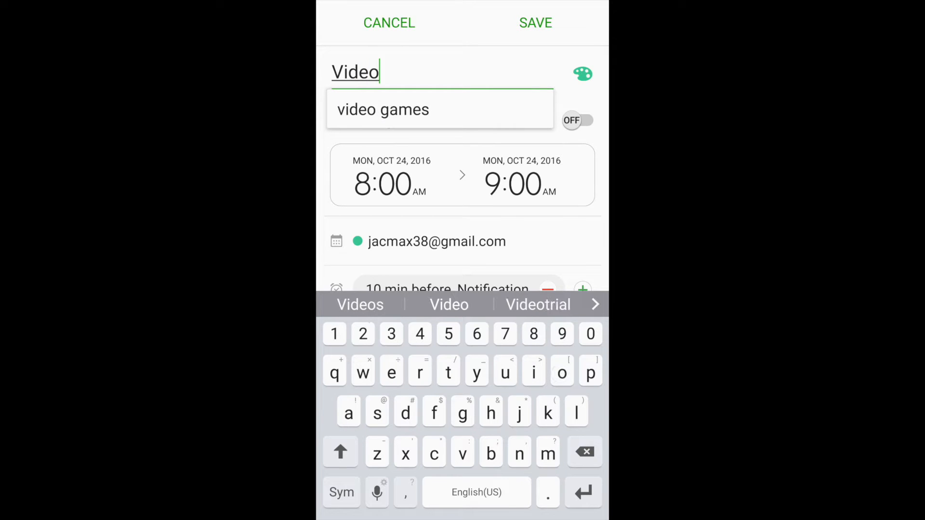
Step: Set the start date to Thursday, November 3, 2016, keeping 8:00–9:00 AM
left_click(382, 180)
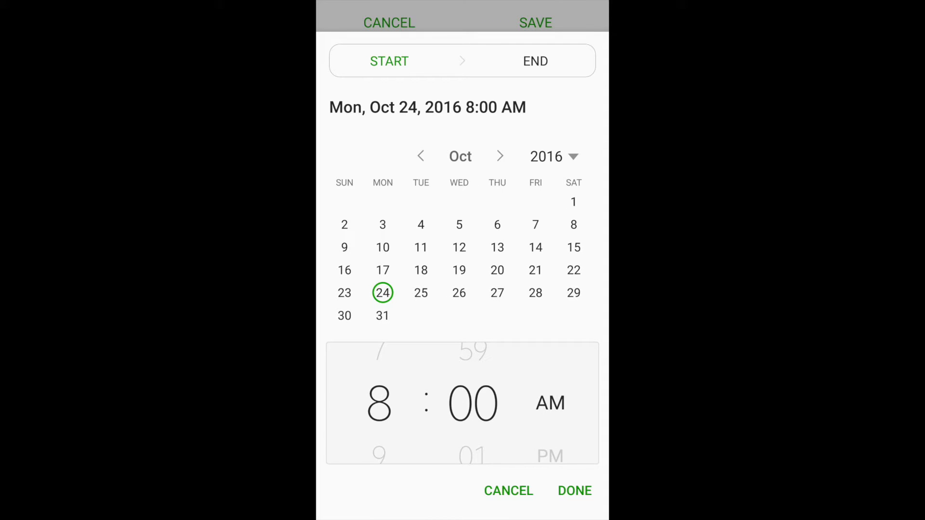
left_click(499, 156)
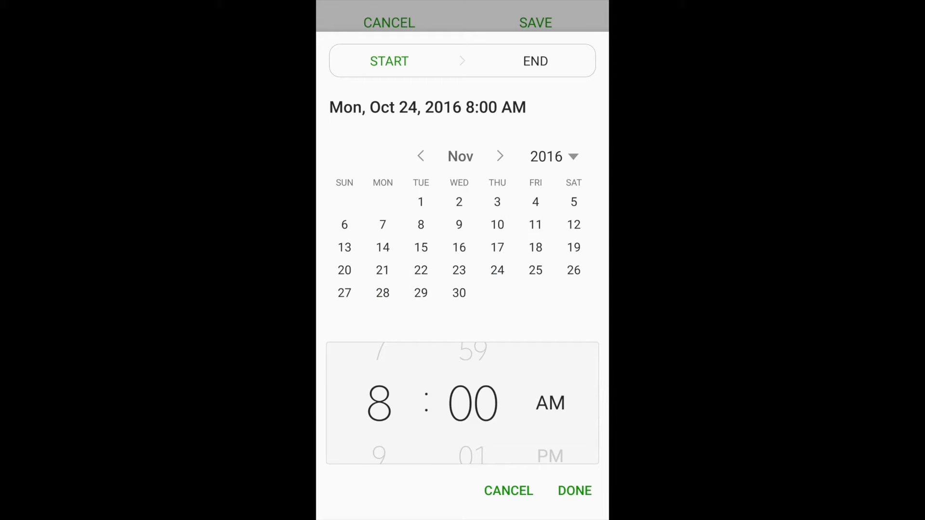
left_click(497, 203)
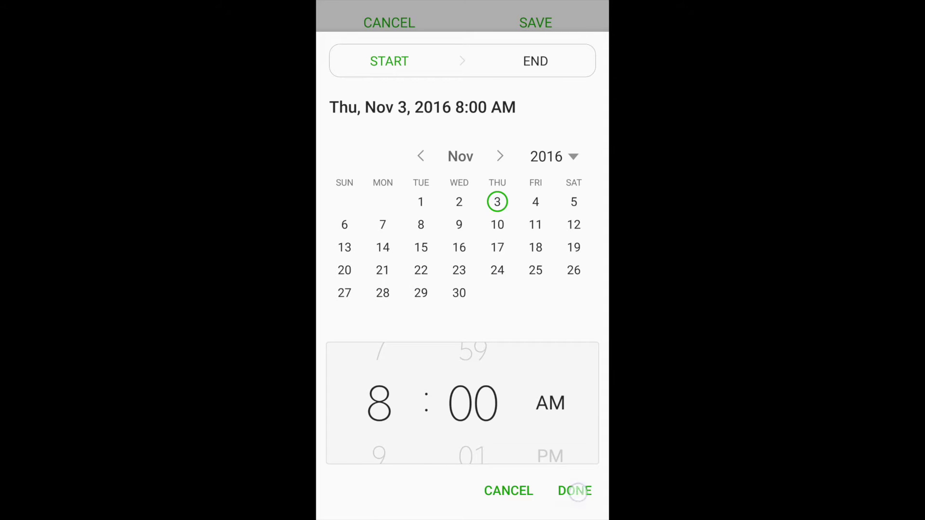
left_click(574, 491)
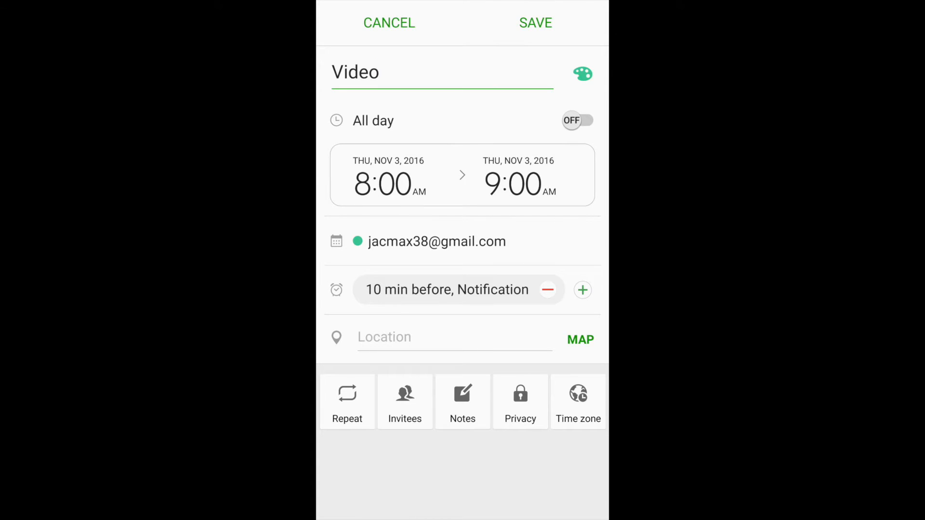
Step: Change the notification reminder from 10 minutes to 30 minutes before
left_click(436, 241)
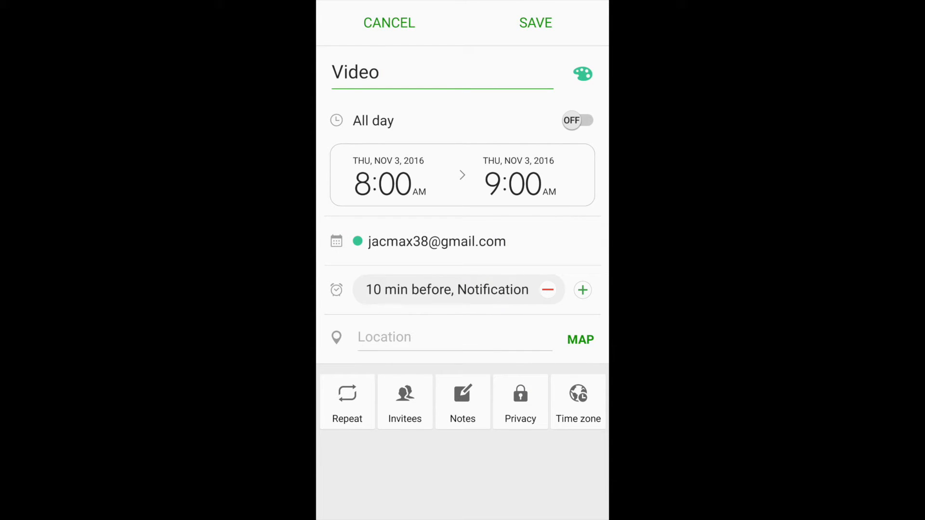
left_click(474, 289)
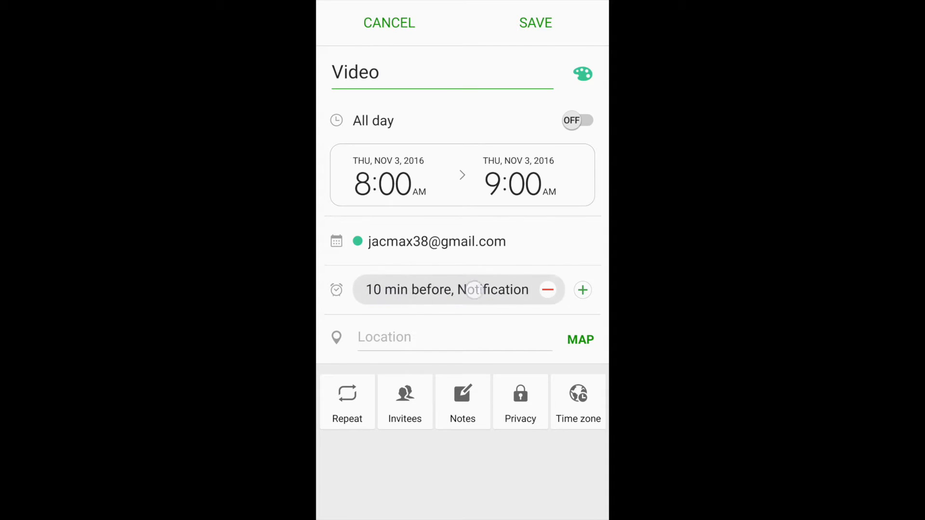
left_click(447, 289)
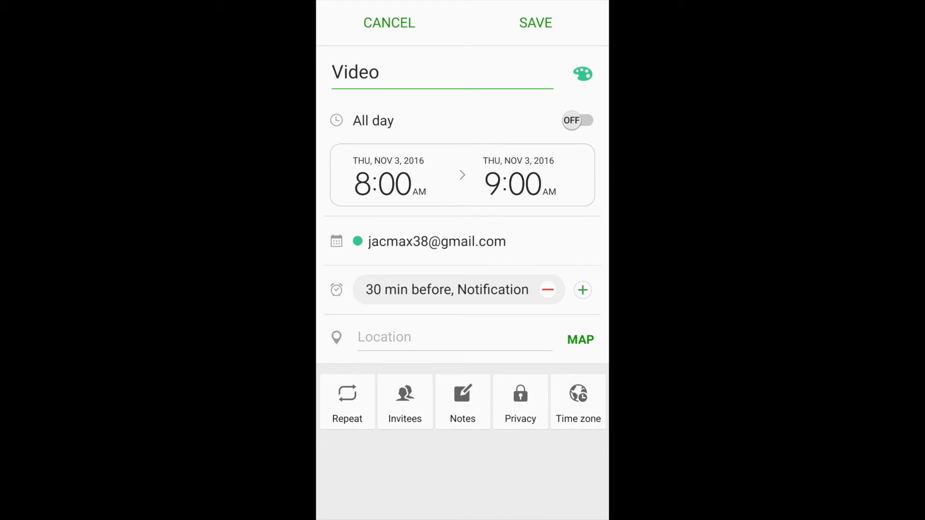
left_click(551, 21)
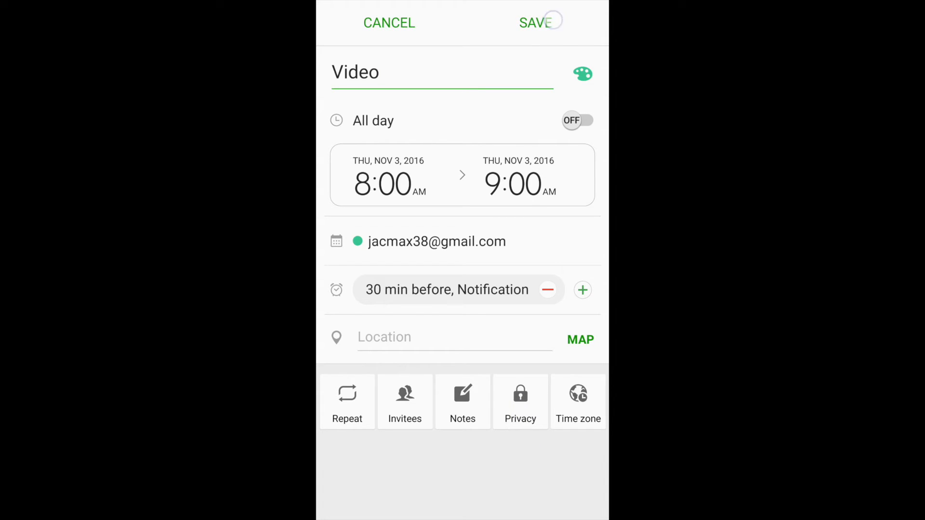
Step: Save the Video event and view its details on November 3
left_click(535, 22)
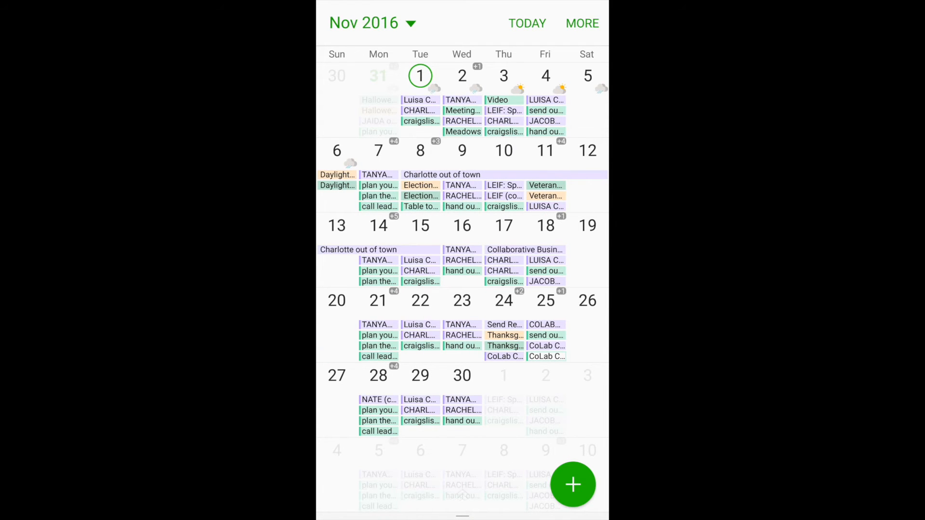
left_click(503, 76)
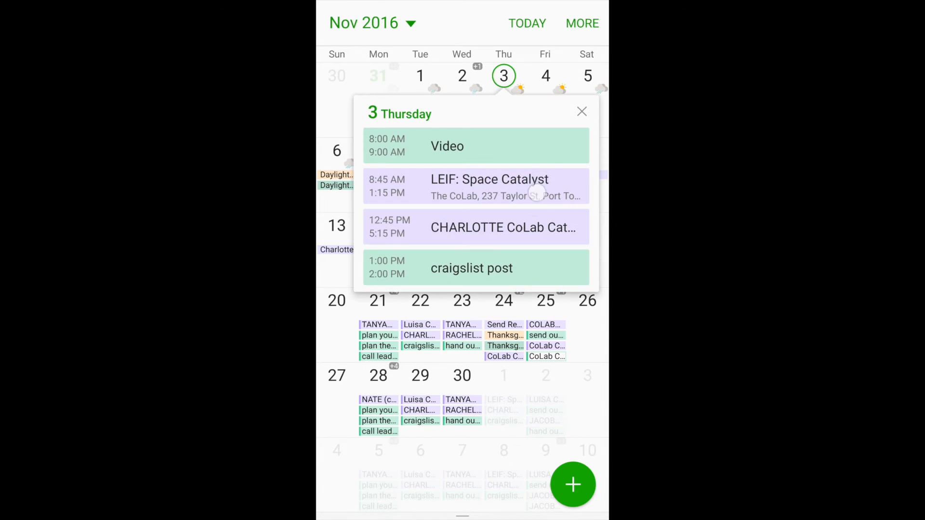
left_click(476, 146)
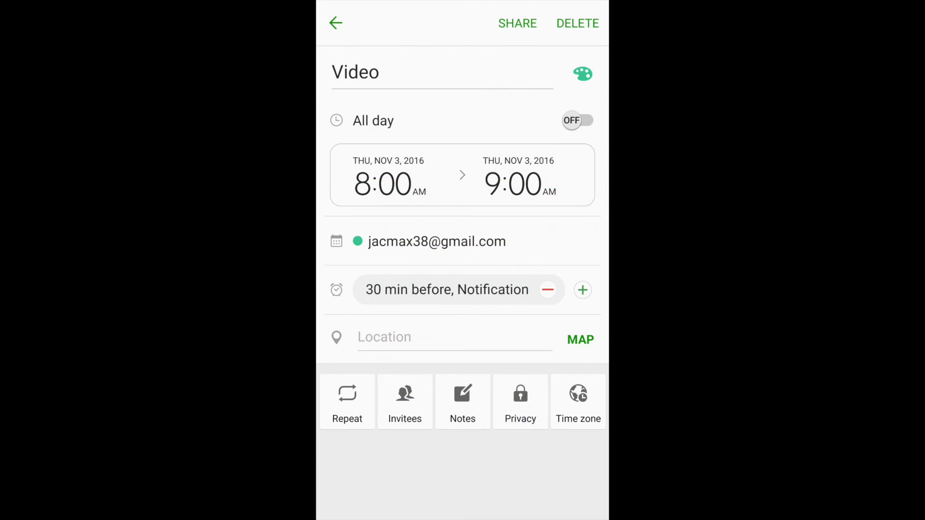
Step: Return to the home screen and relaunch Calendar showing November 2016
left_click(336, 24)
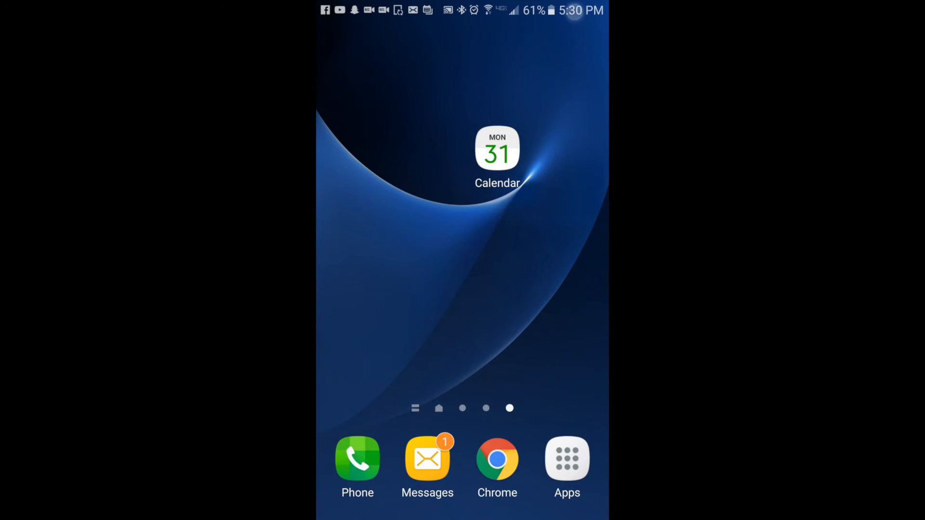
left_click(458, 272)
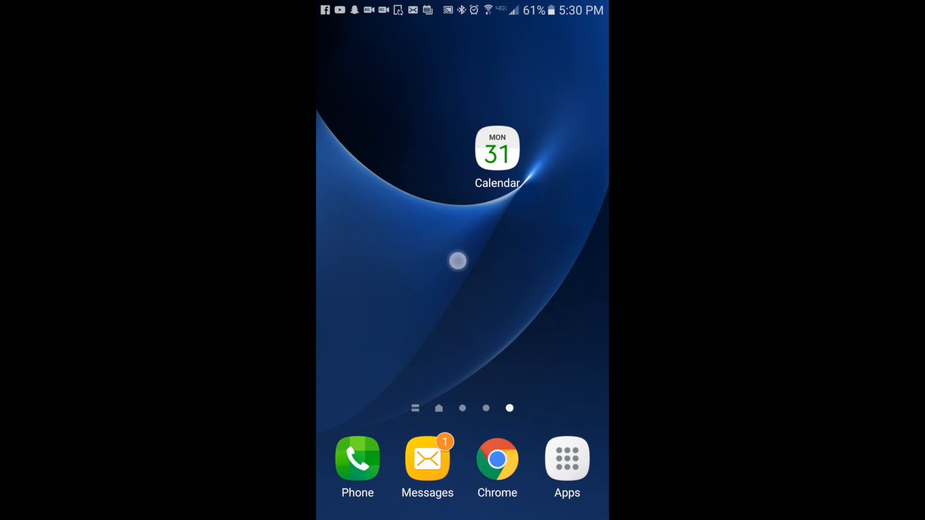
left_click(497, 149)
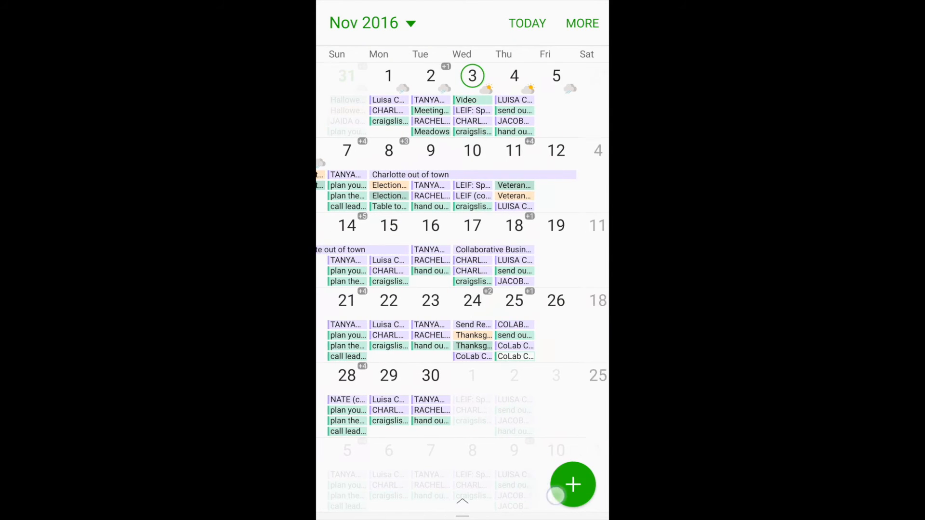
Step: Save a second untitled Nov 3 event as 'My event', triggering a conflict with Video
left_click(573, 485)
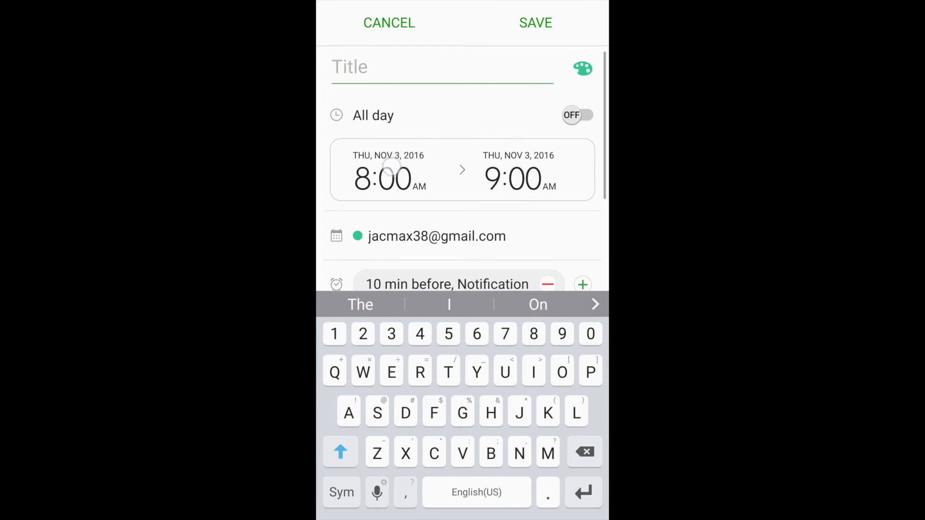
scroll("down", 3)
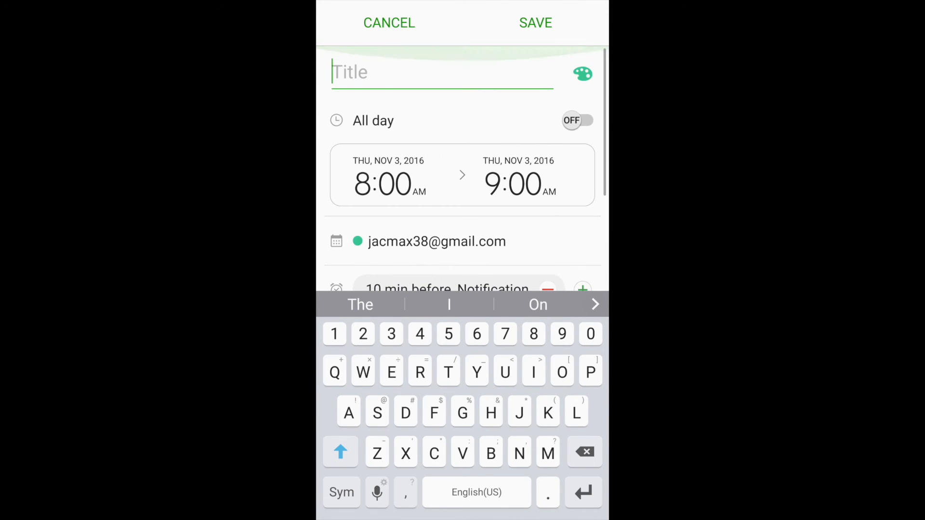
left_click(535, 23)
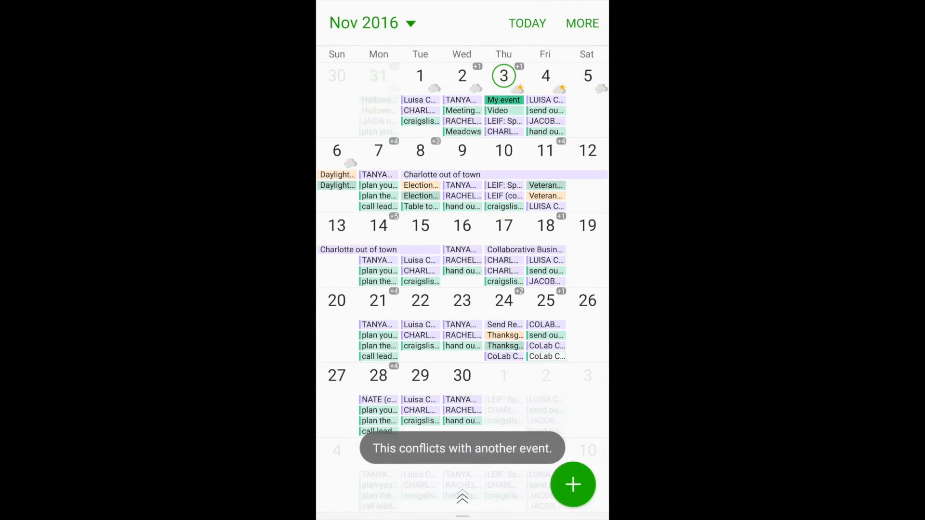